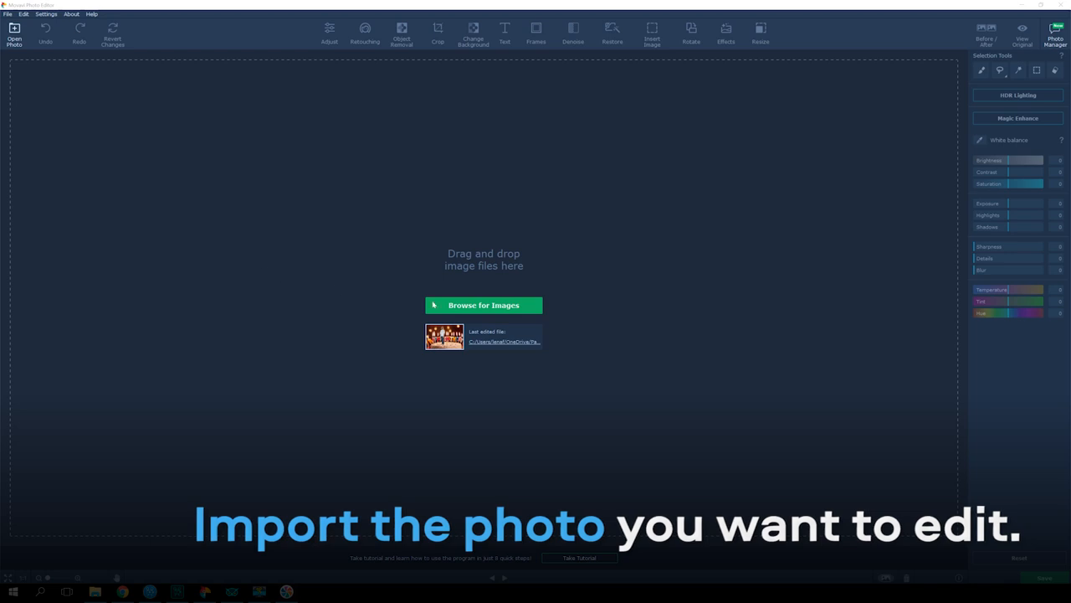
Open the portrait photo DSC09187 of the man against a white wall.
click(484, 305)
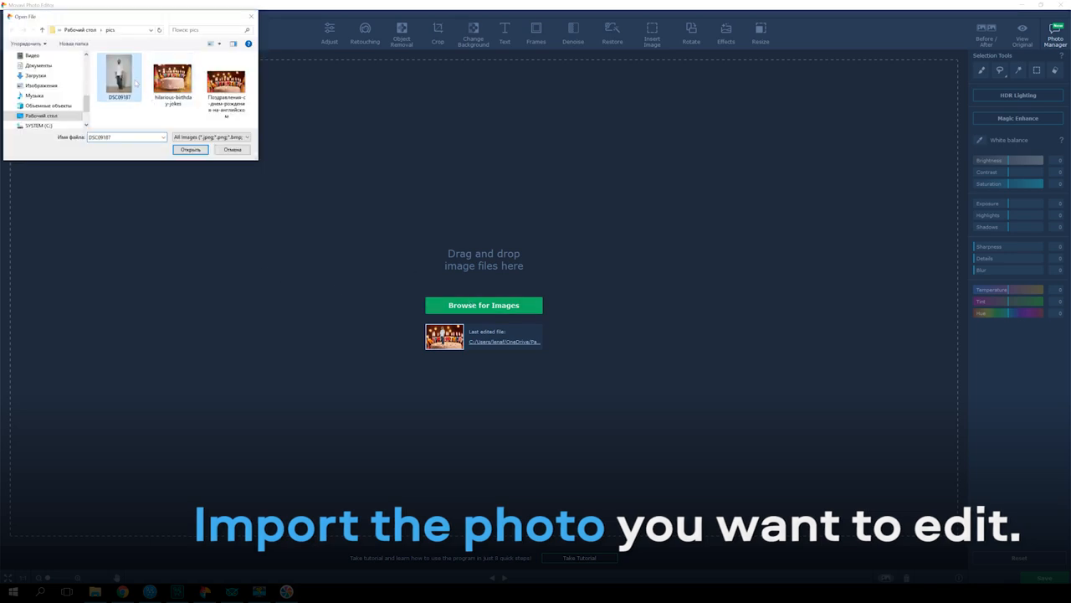
click(190, 149)
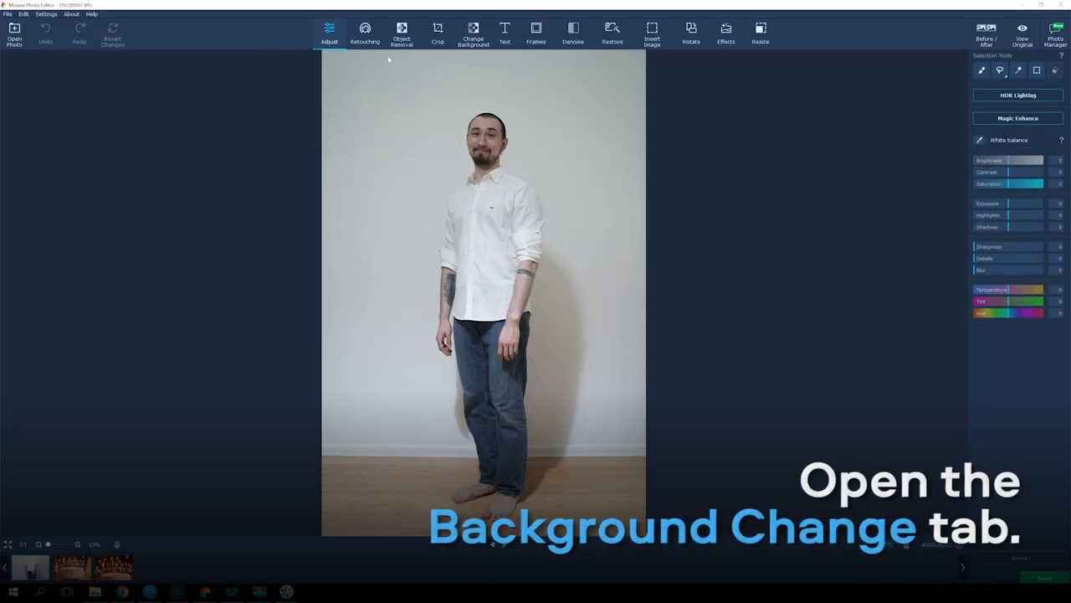
Use the Change Background tool's Auto Select to detect the man as foreground.
click(473, 33)
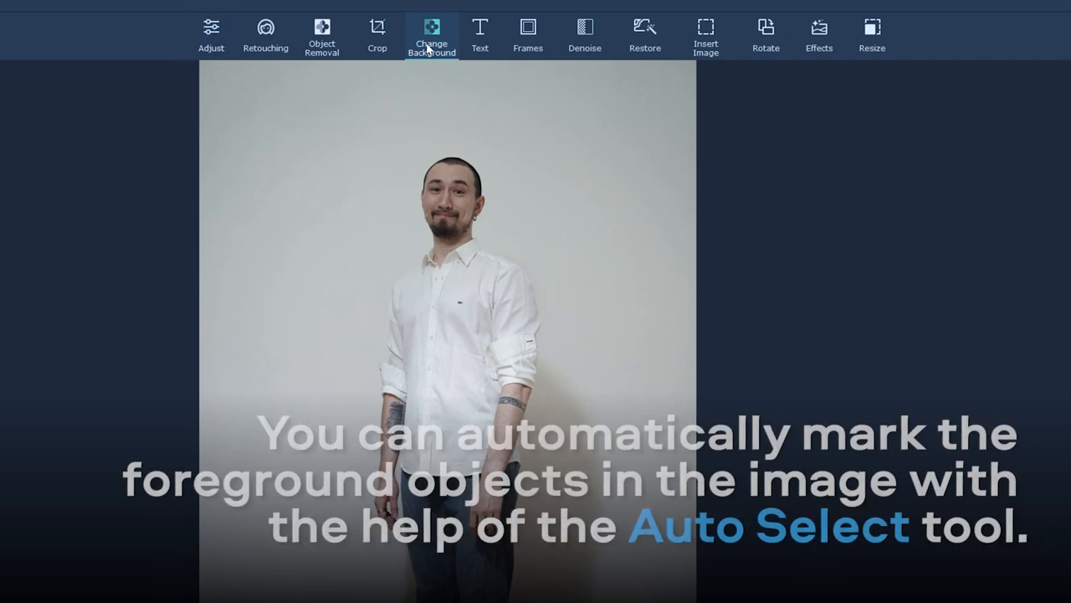
click(432, 35)
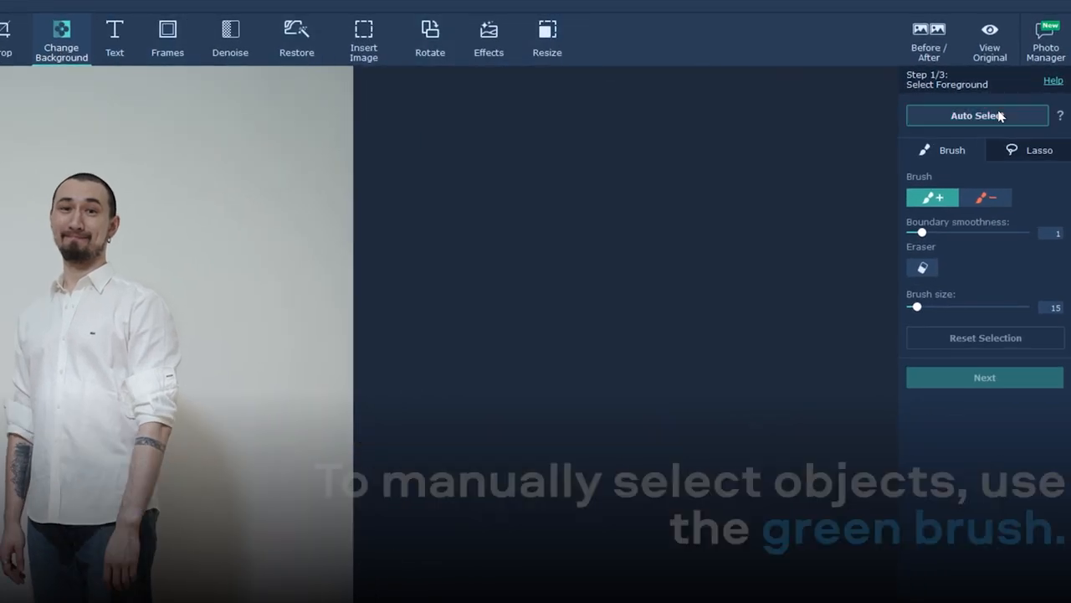
click(984, 378)
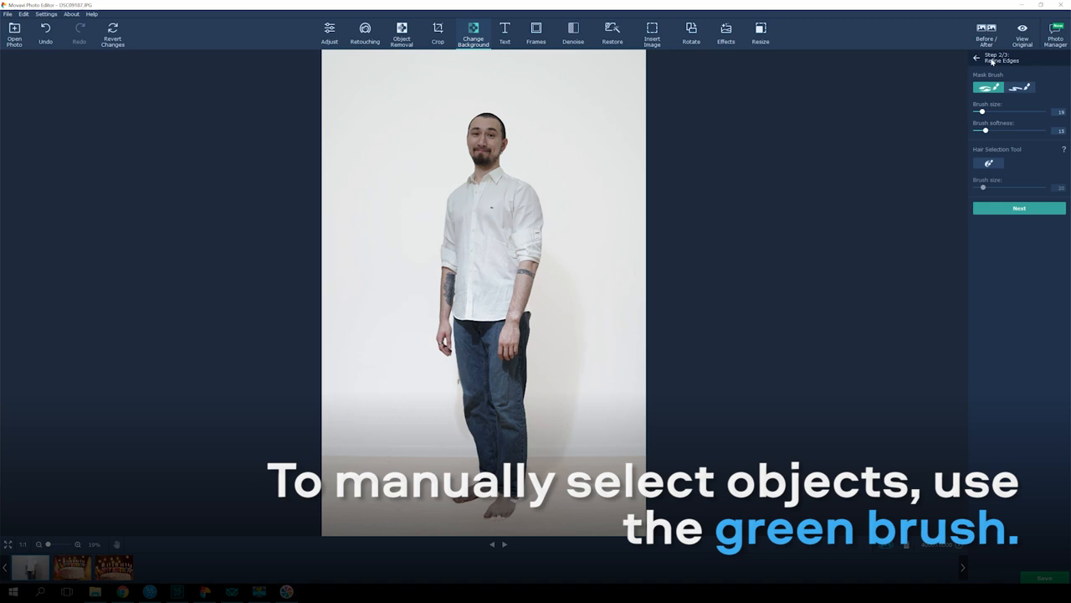
Brush green foreground strokes over the man and erase stray strokes on his shirt.
click(976, 58)
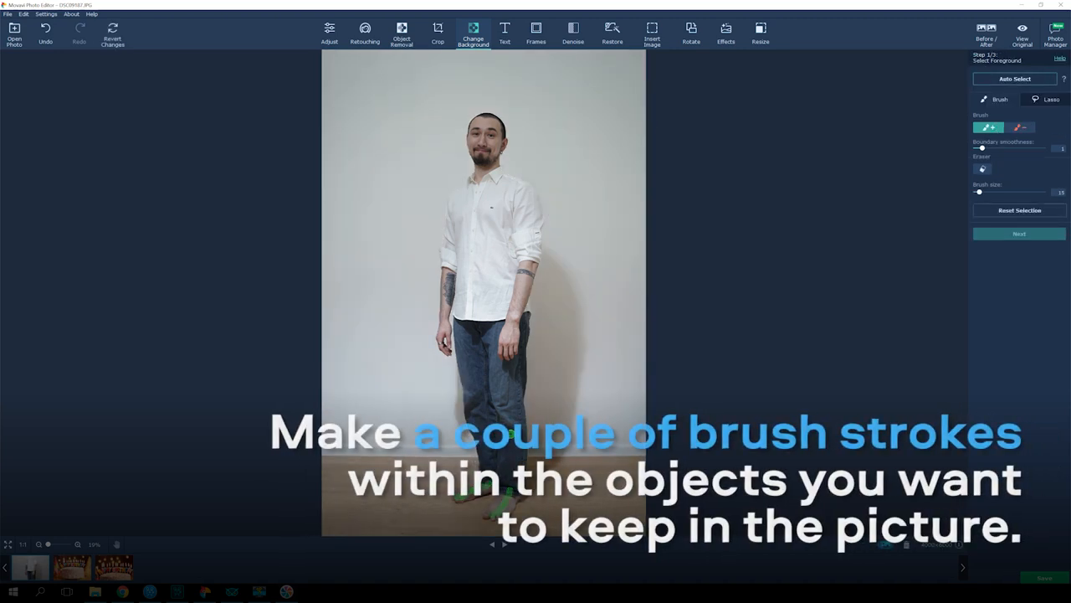
drag(471, 179, 443, 343)
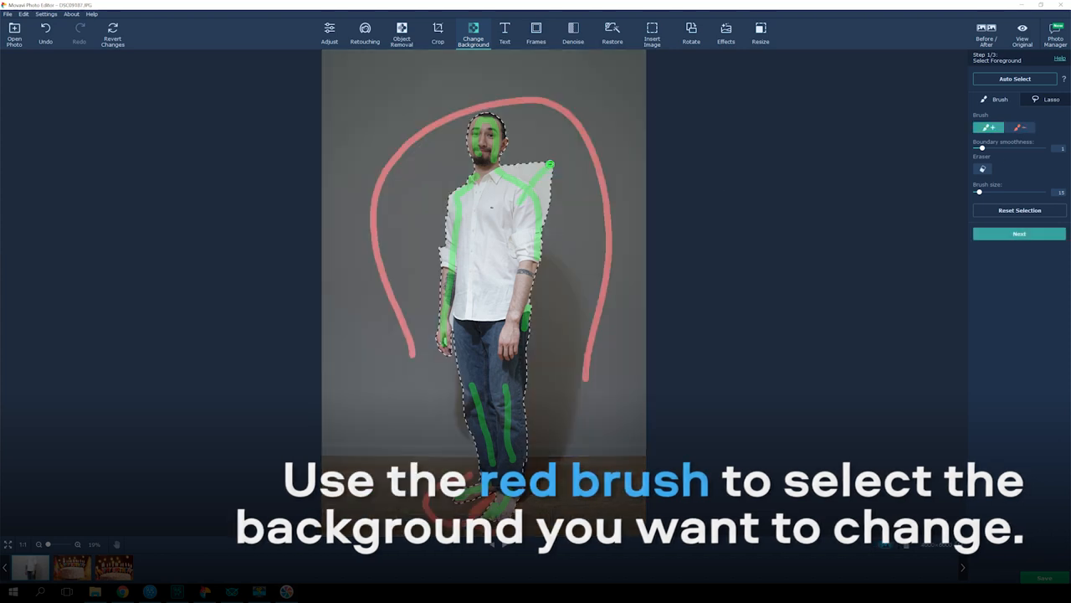
click(983, 169)
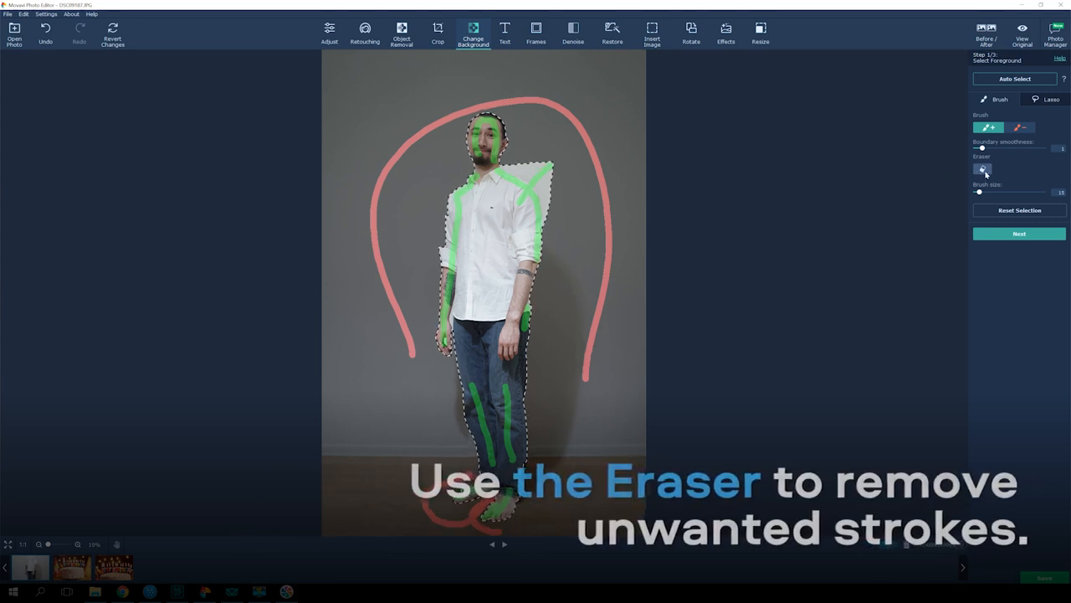
click(982, 169)
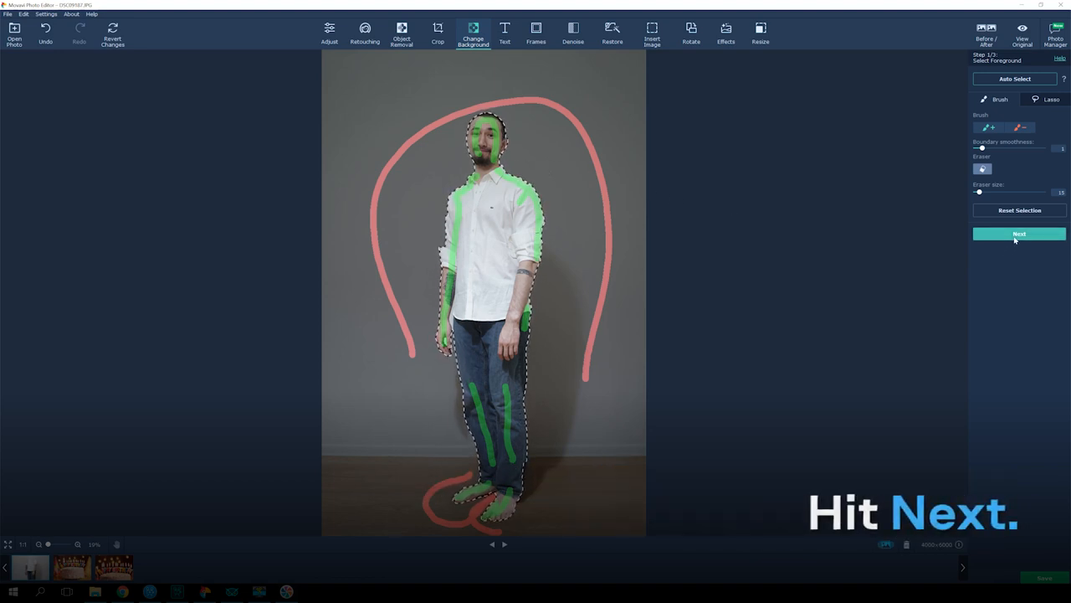
Accept the selection and advance past edge refinement to Set New Background.
click(1019, 234)
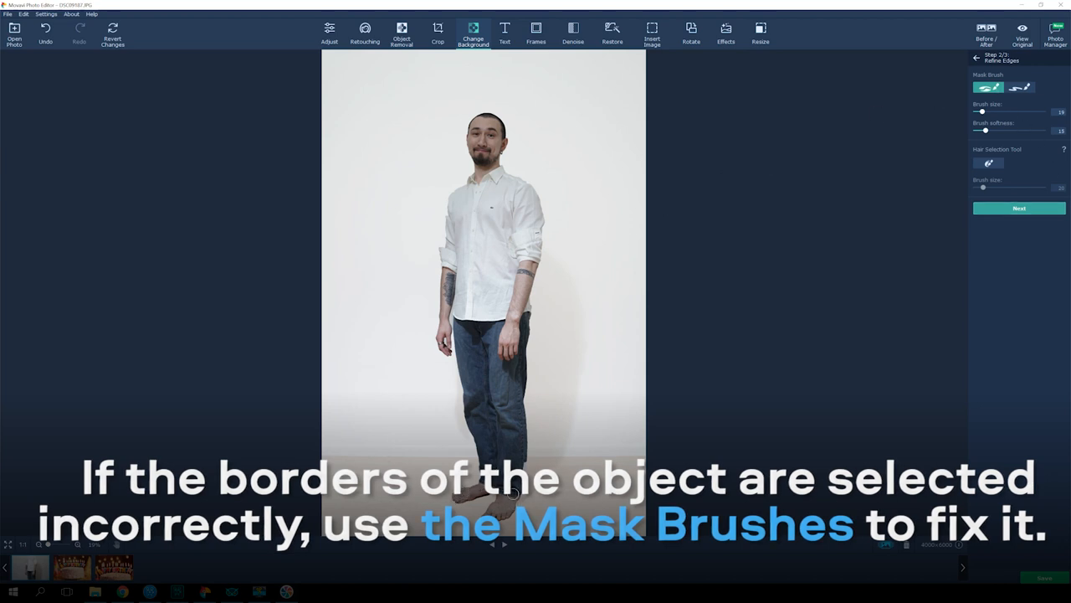
click(1019, 207)
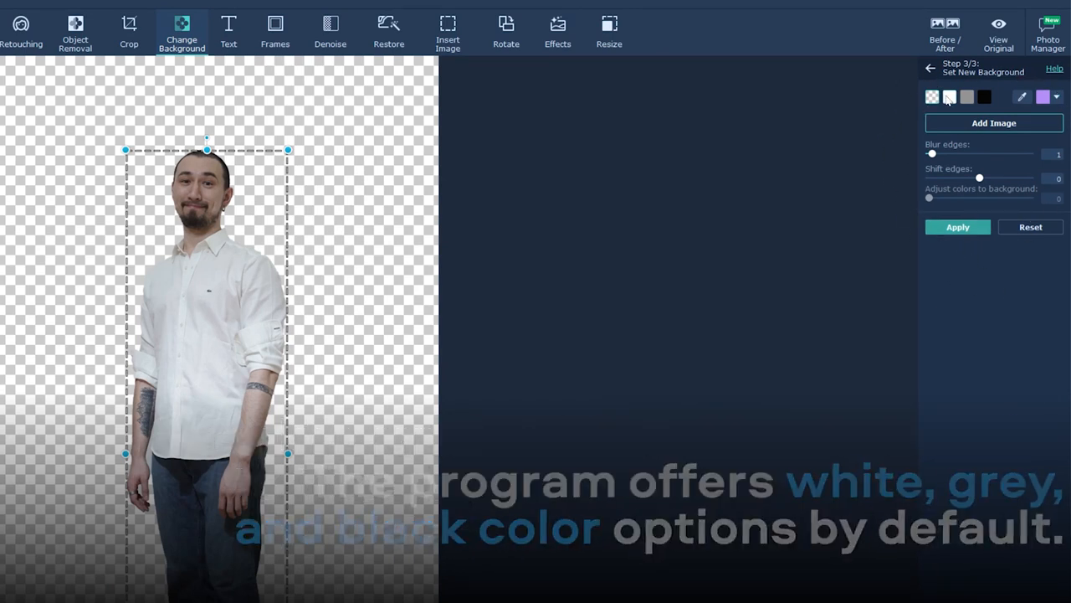
Try grey and black fills, then pick a custom dark purple background colour.
click(949, 97)
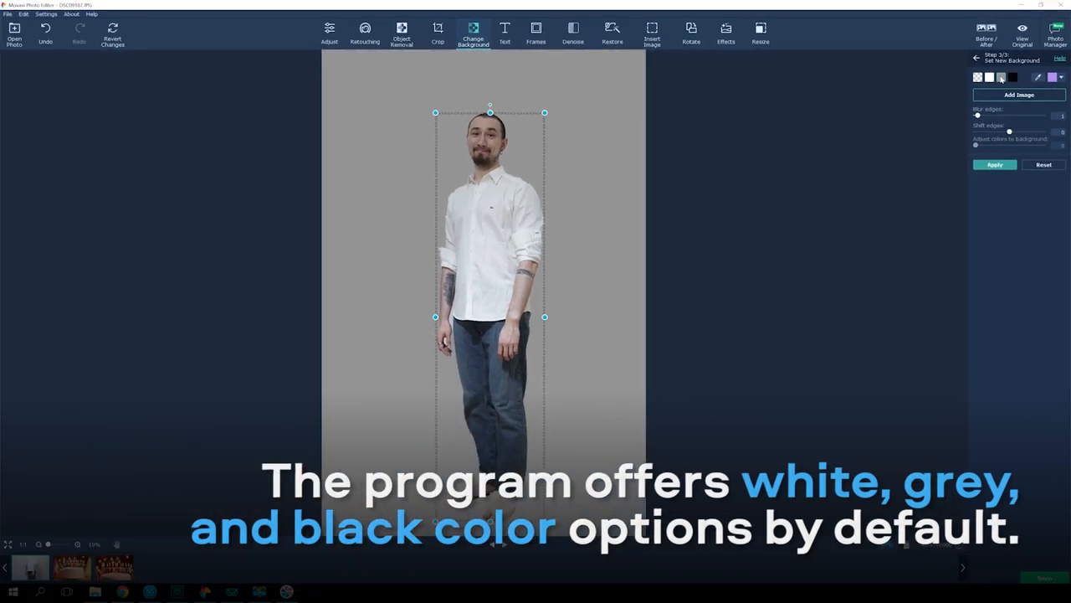
click(1013, 77)
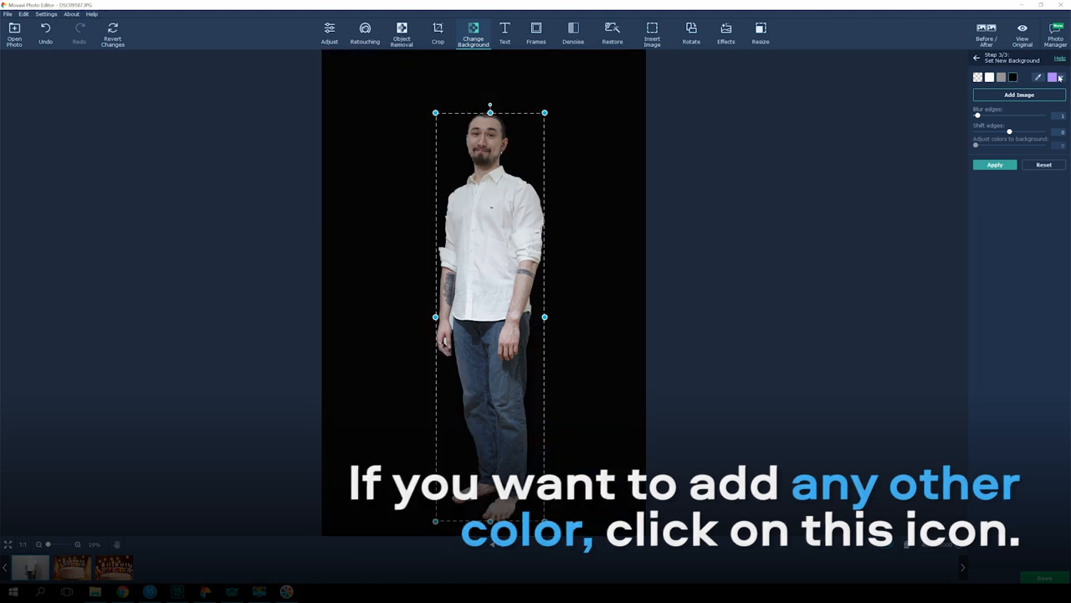
click(1053, 77)
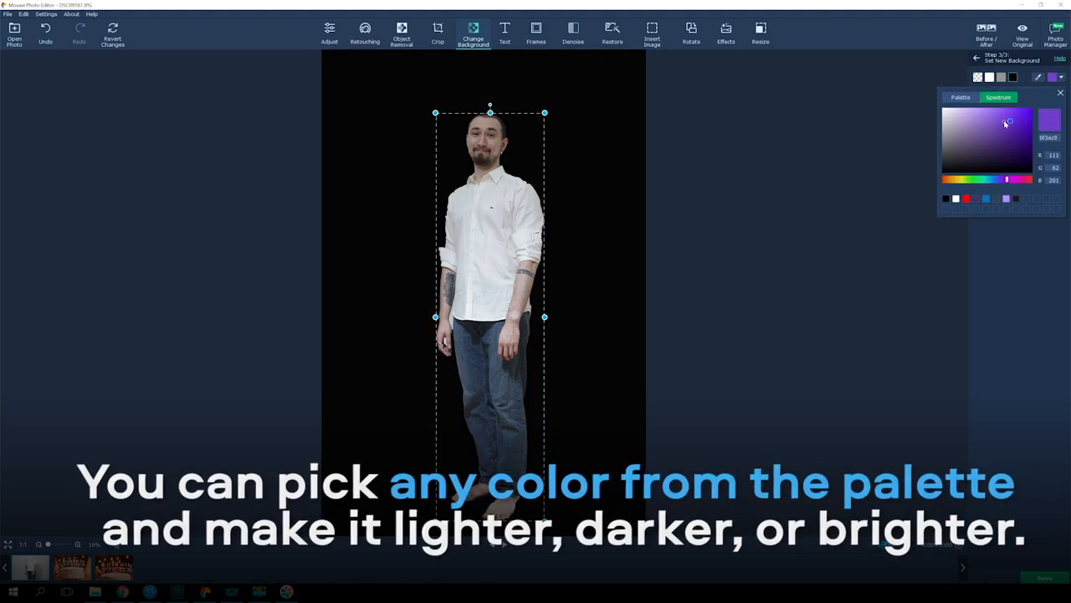
click(986, 150)
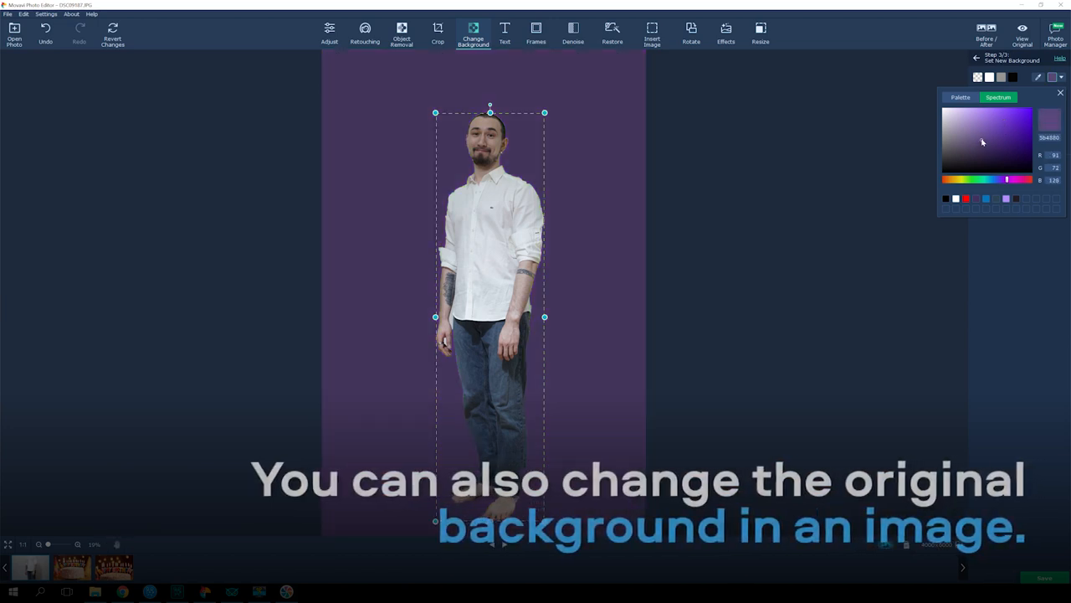
click(984, 125)
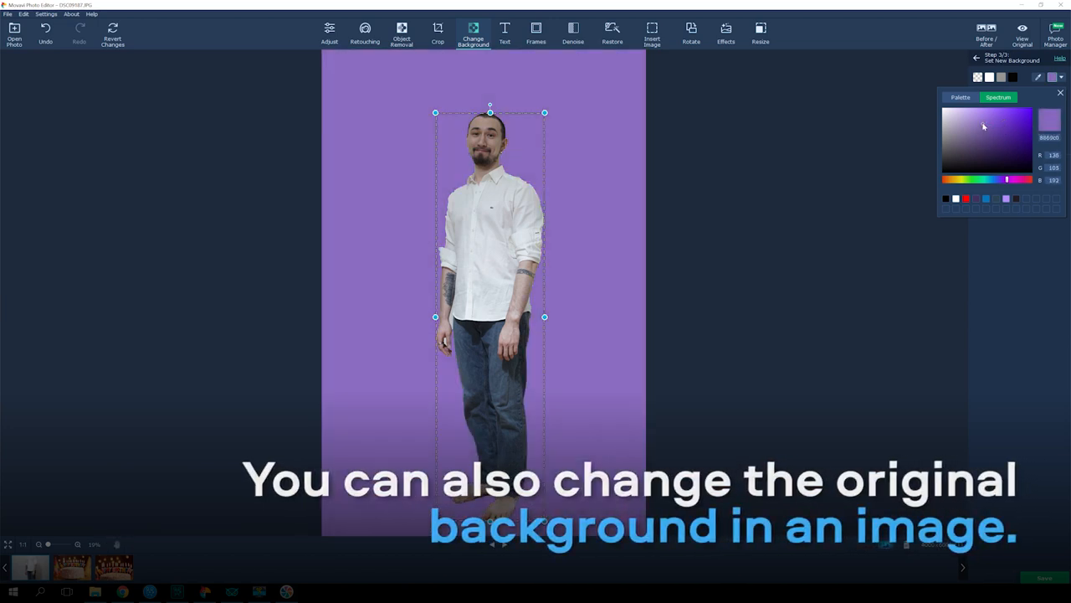
click(979, 157)
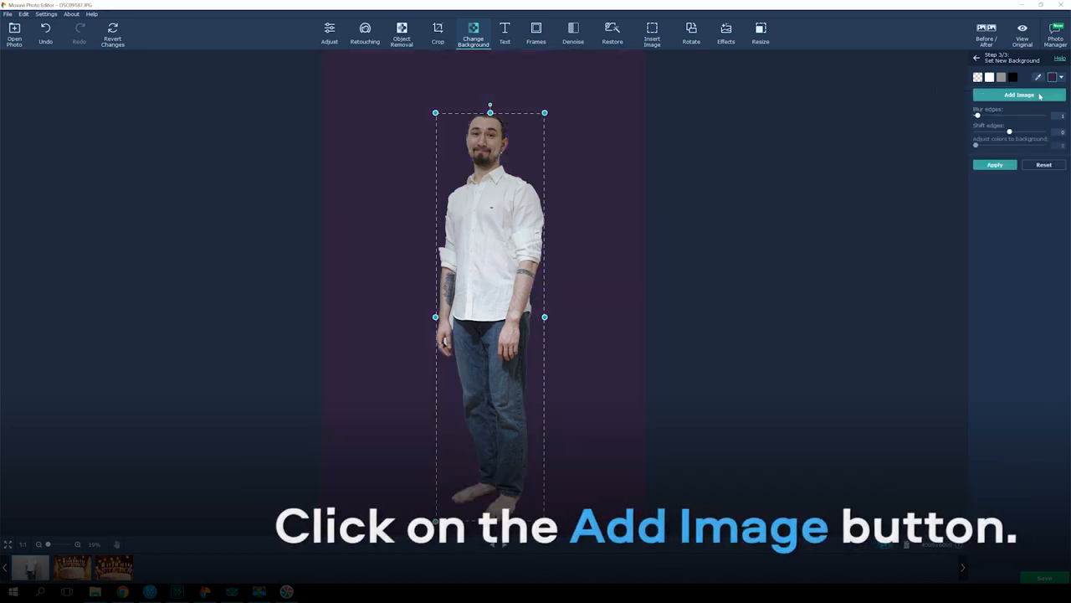
Place the forest path image behind the man and open Upload to browse own files.
click(1019, 94)
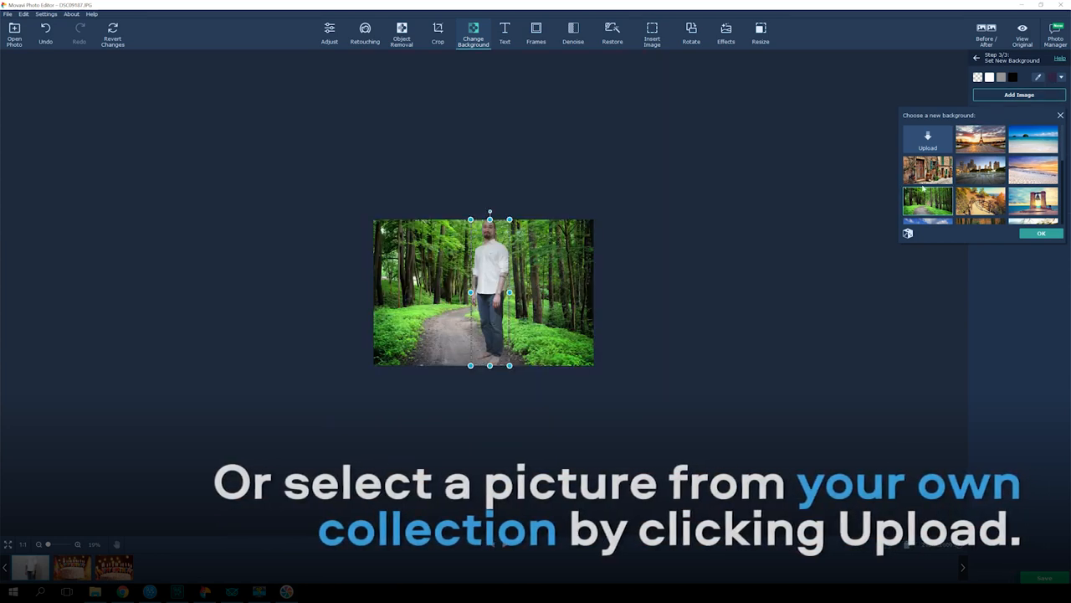
click(928, 141)
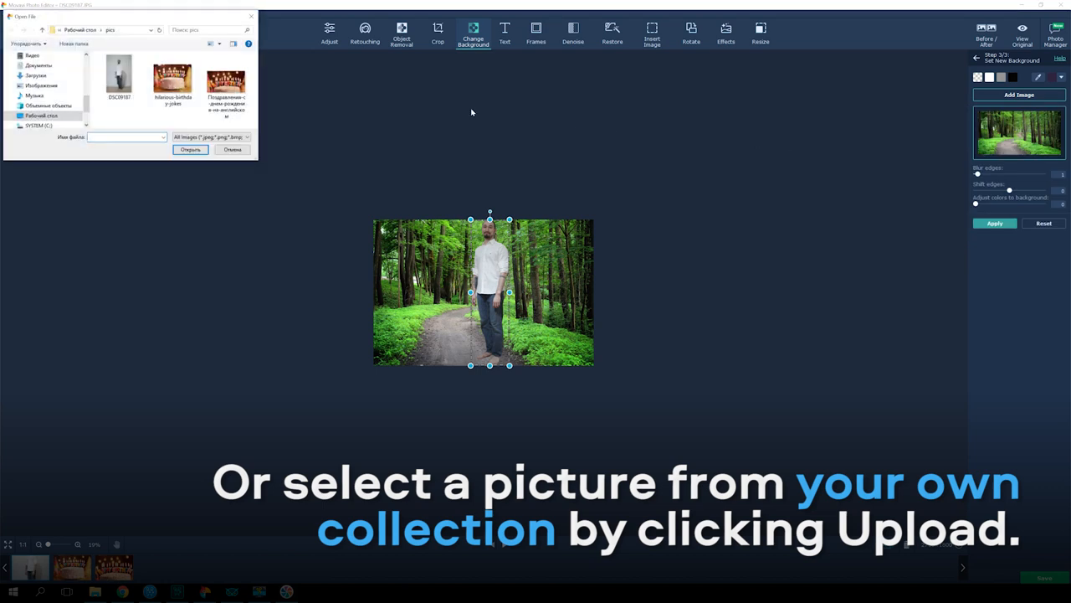